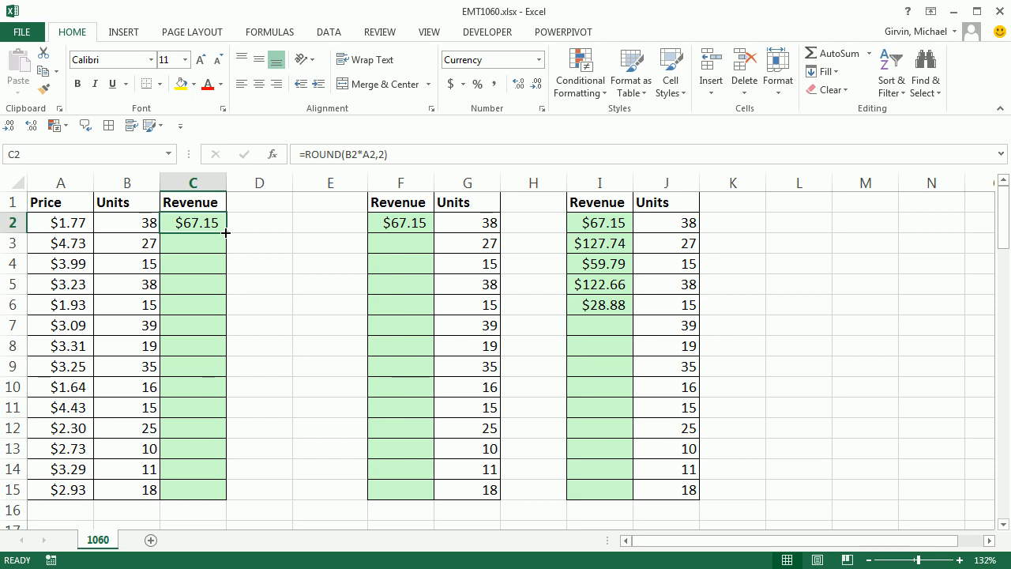
mouse_move(253, 275)
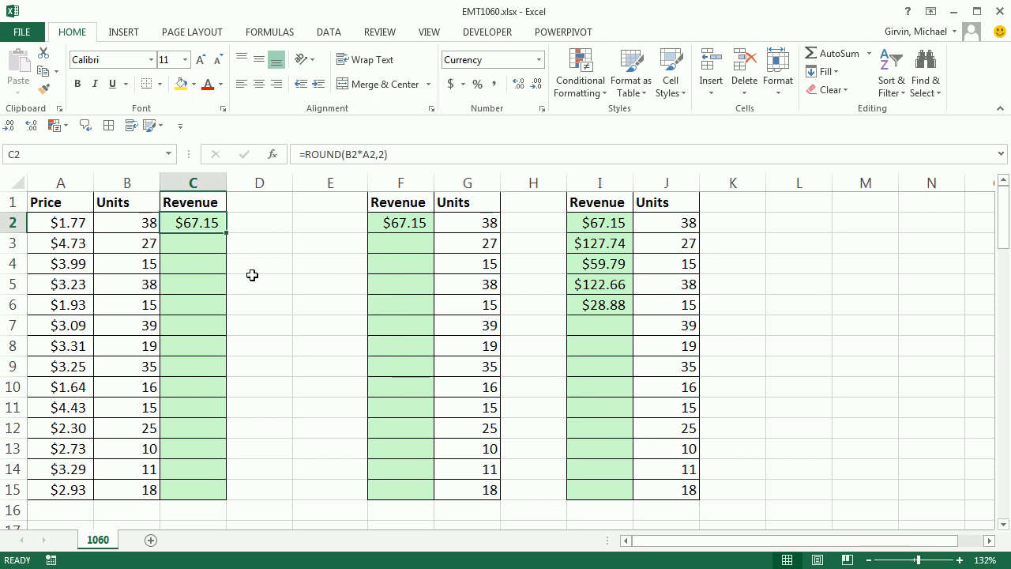
mouse_move(203, 223)
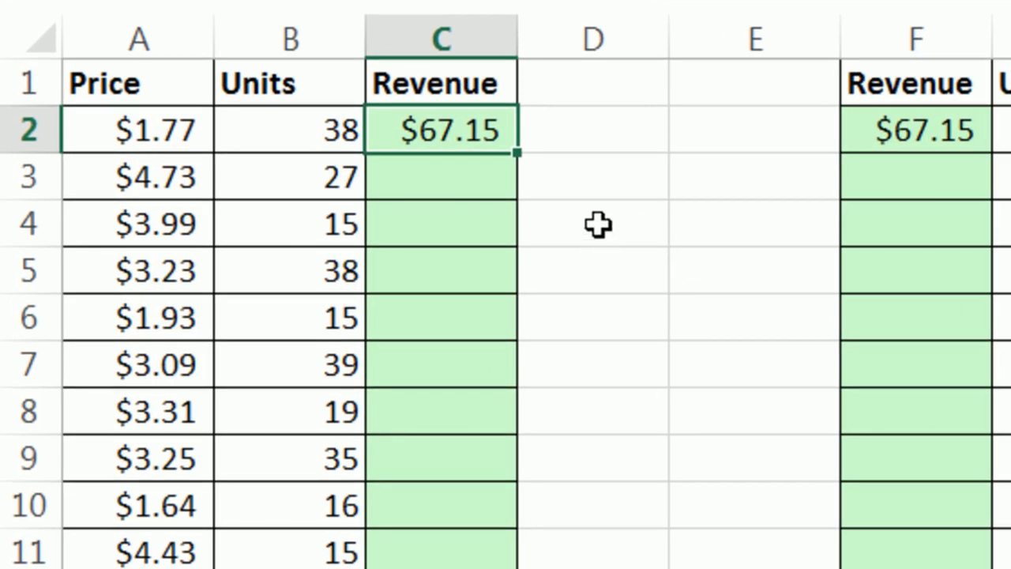
mouse_move(524, 194)
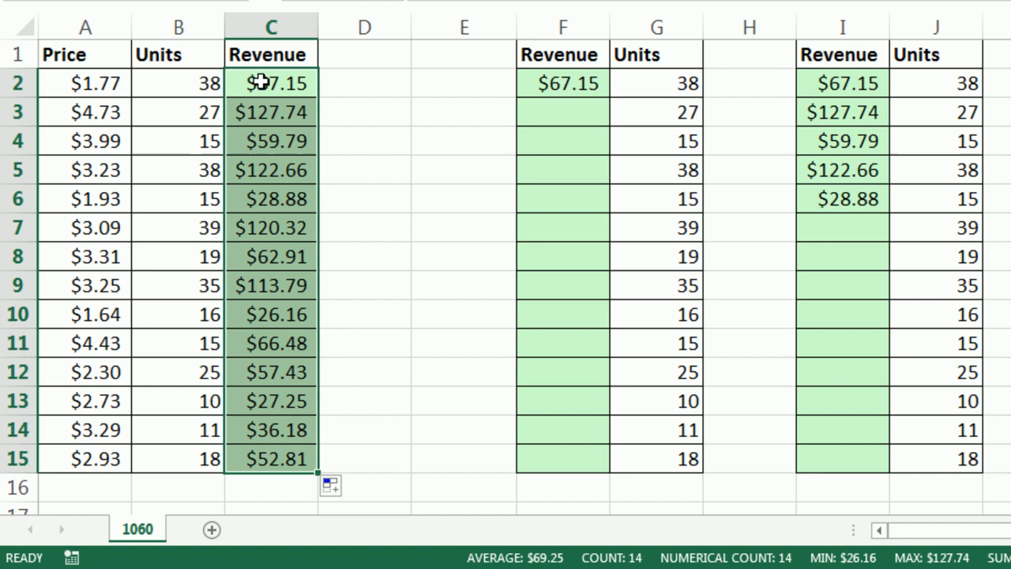
mouse_move(171, 485)
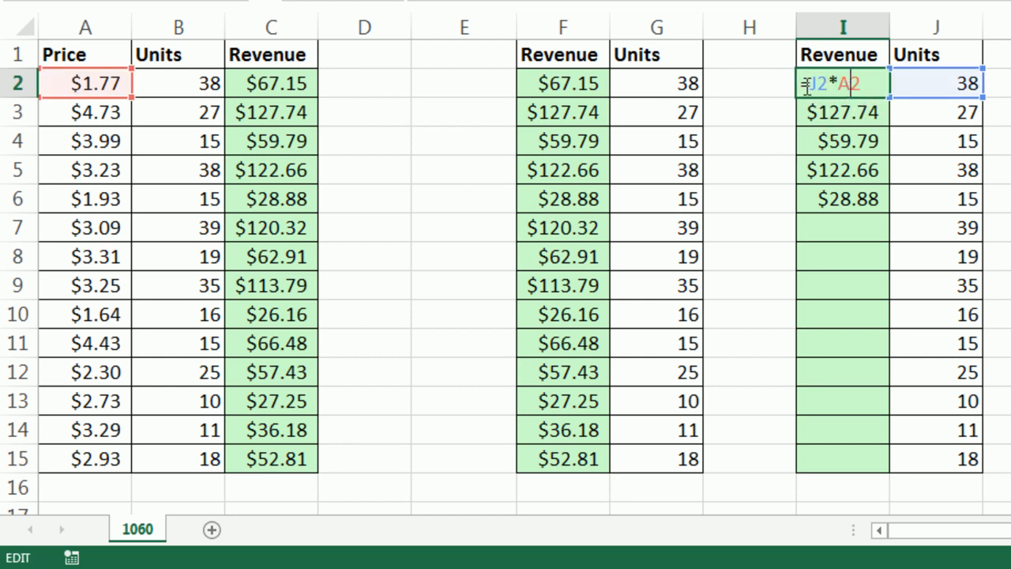
Wrap the I2 revenue formula in ROUND(...,2) and select the five results I2:I6 for filling.
text(roun)
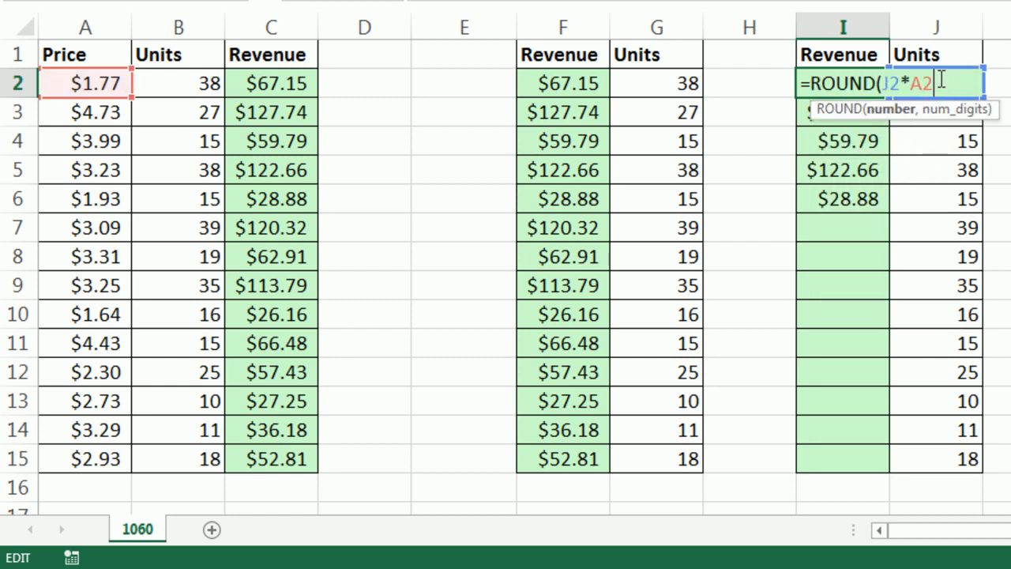
text(,2))
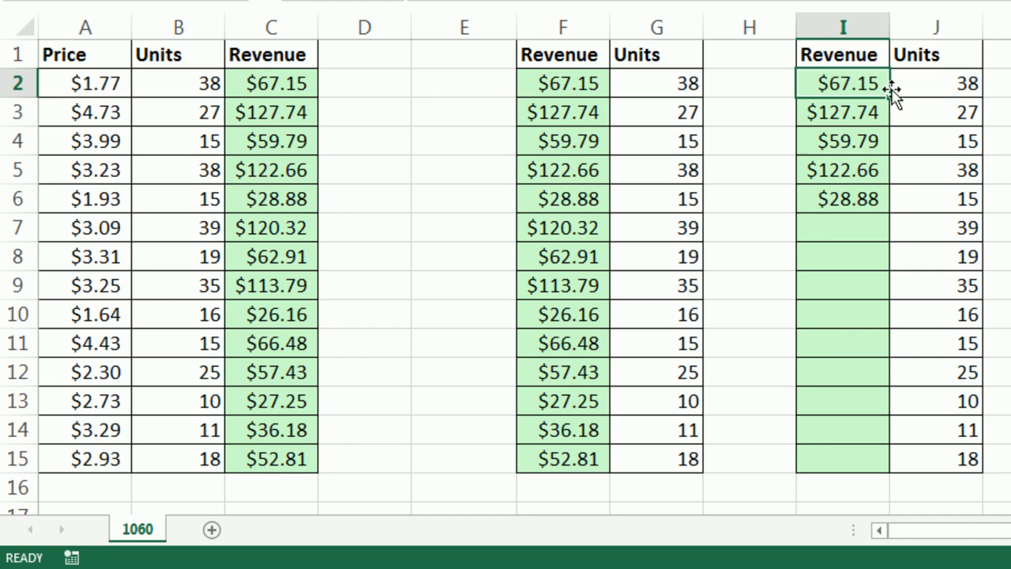
drag(842, 82, 843, 199)
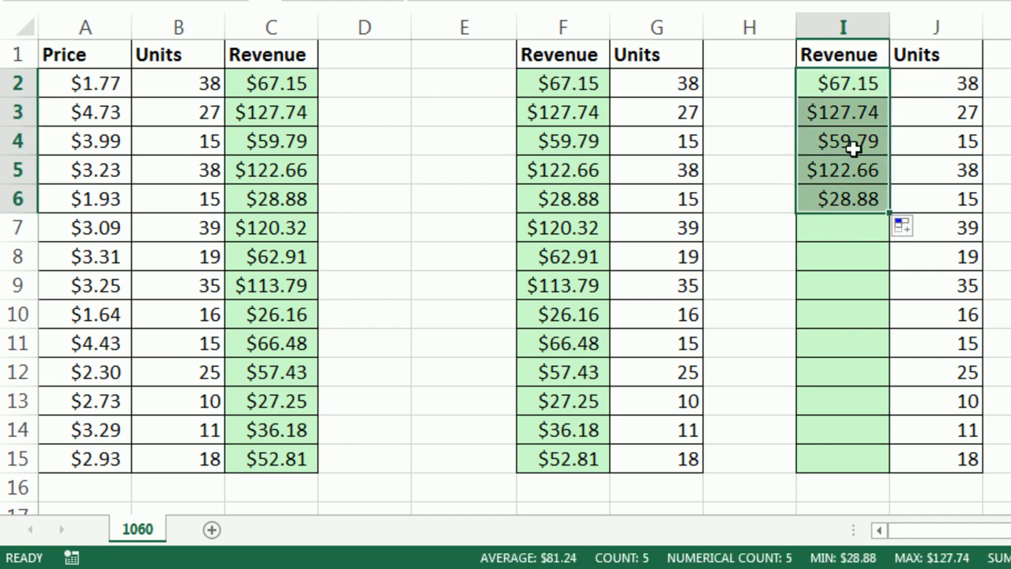
mouse_move(841, 205)
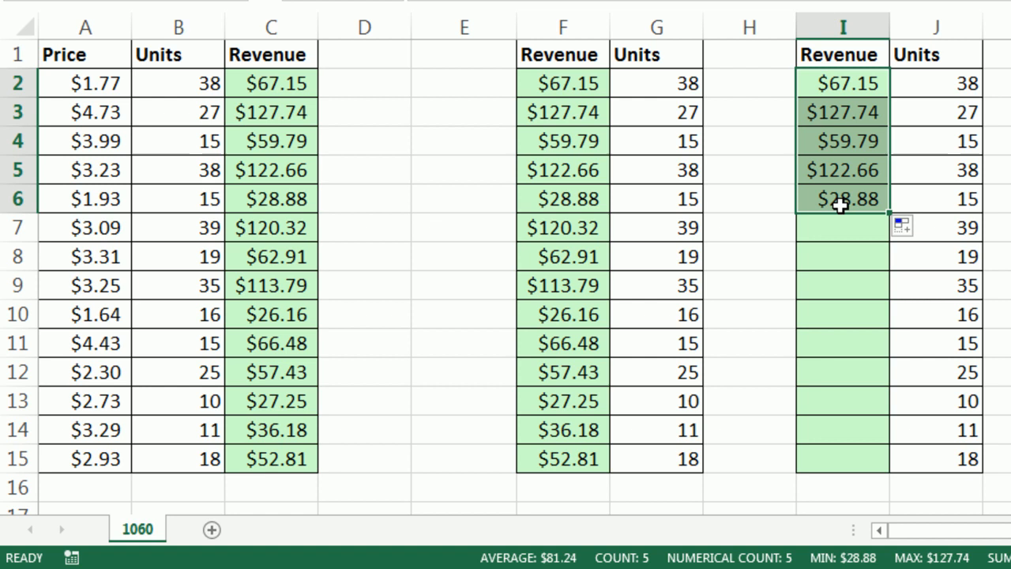
mouse_move(923, 197)
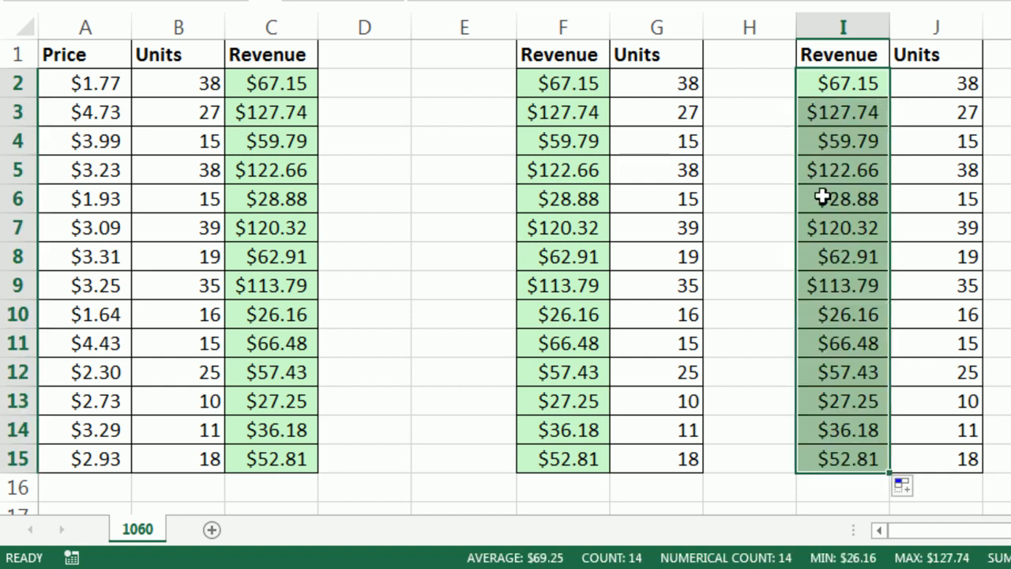
mouse_move(474, 169)
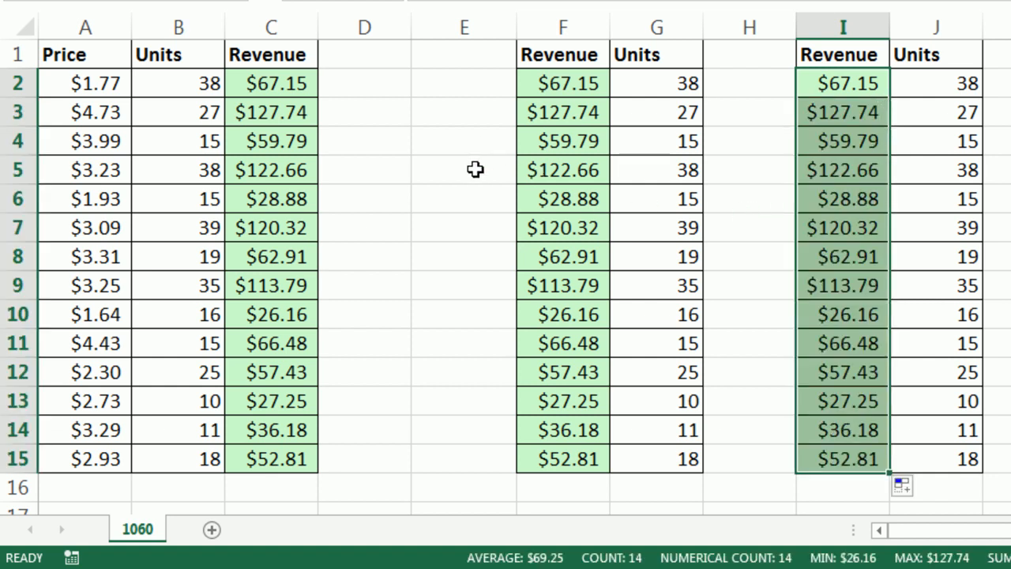
Move to the Date/Product table and try the fill handle on E19's $190.00 revenue formula.
scroll(down, 3)
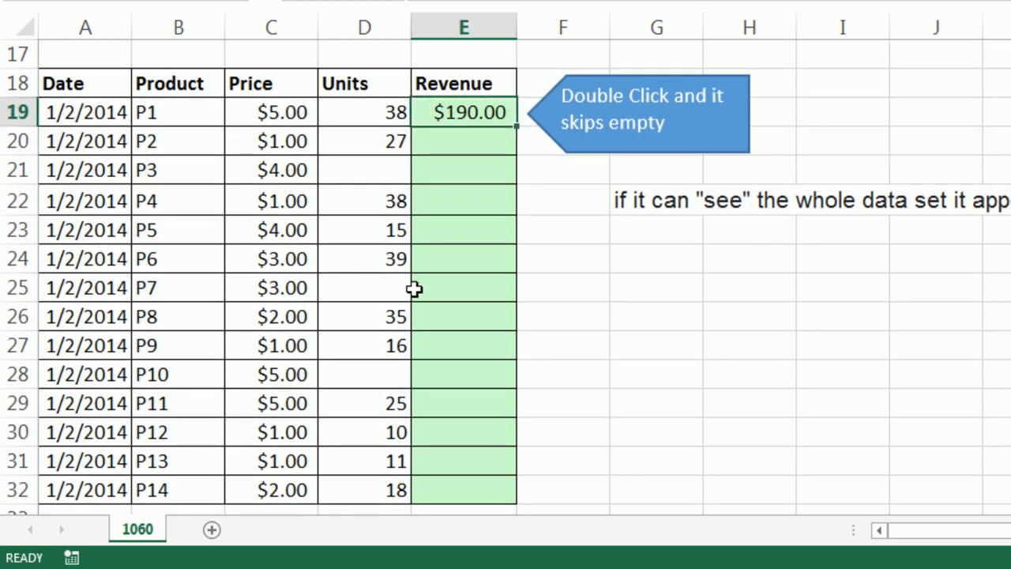
mouse_move(513, 136)
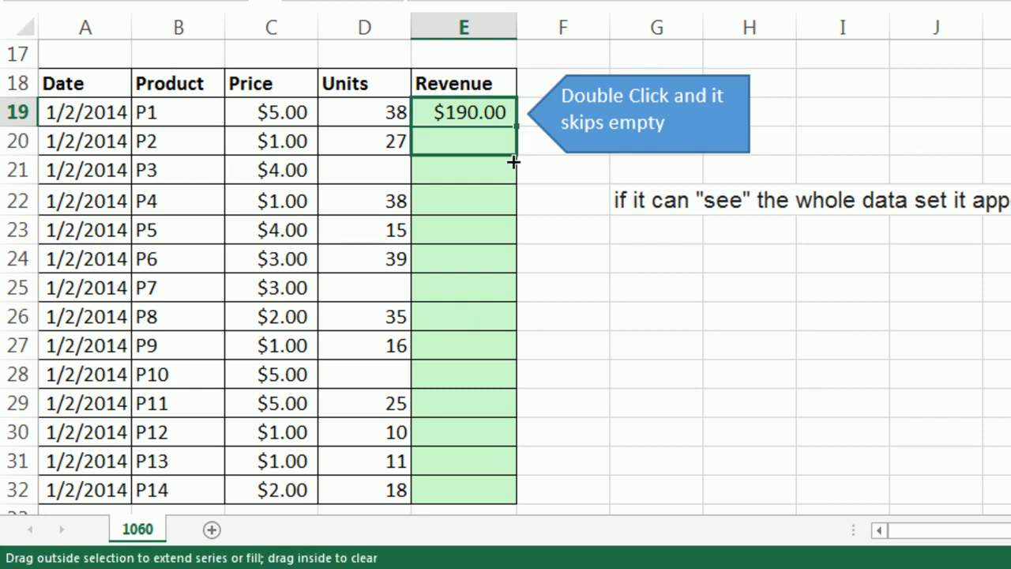
double_click(517, 124)
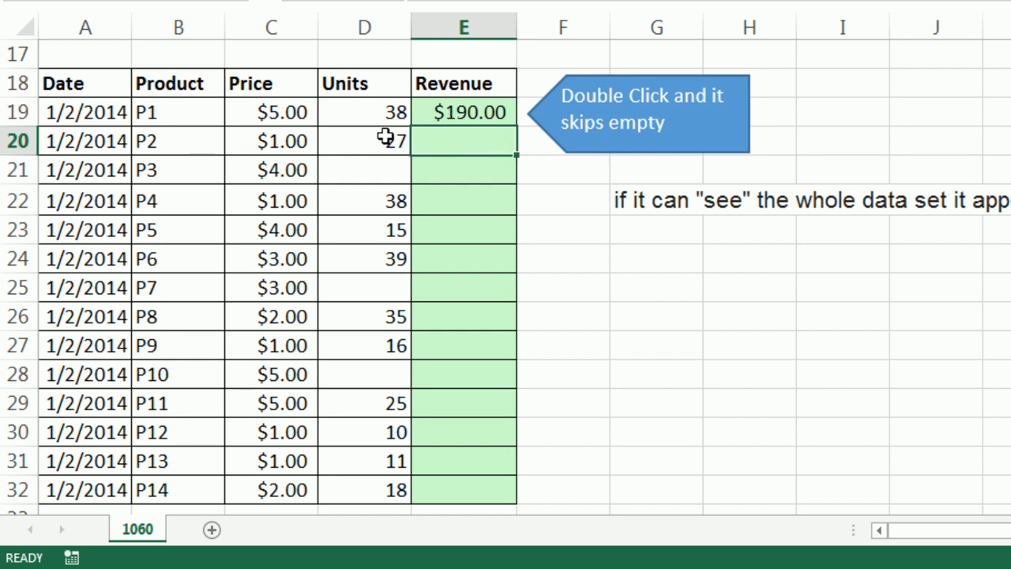
mouse_move(351, 363)
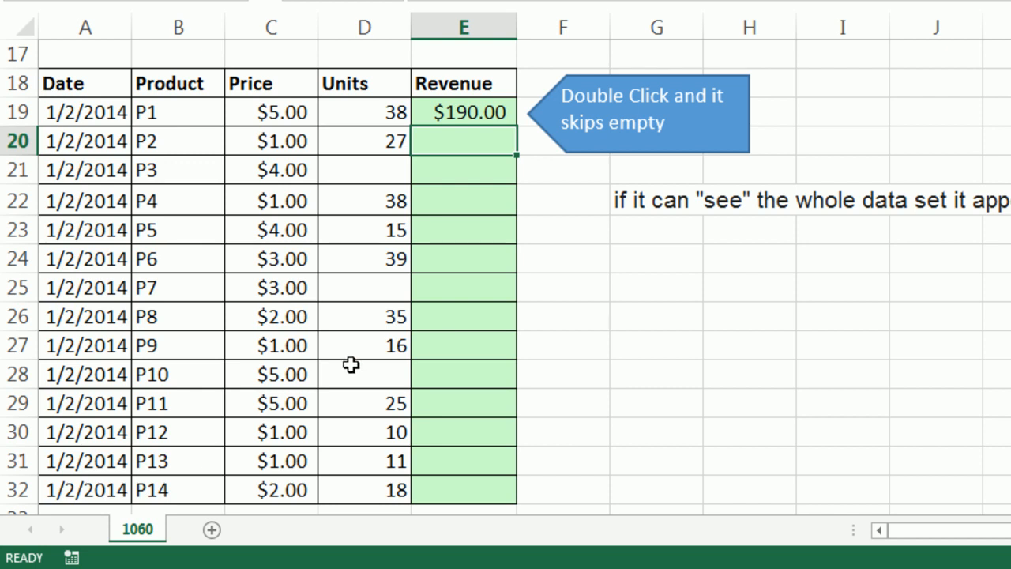
mouse_move(370, 436)
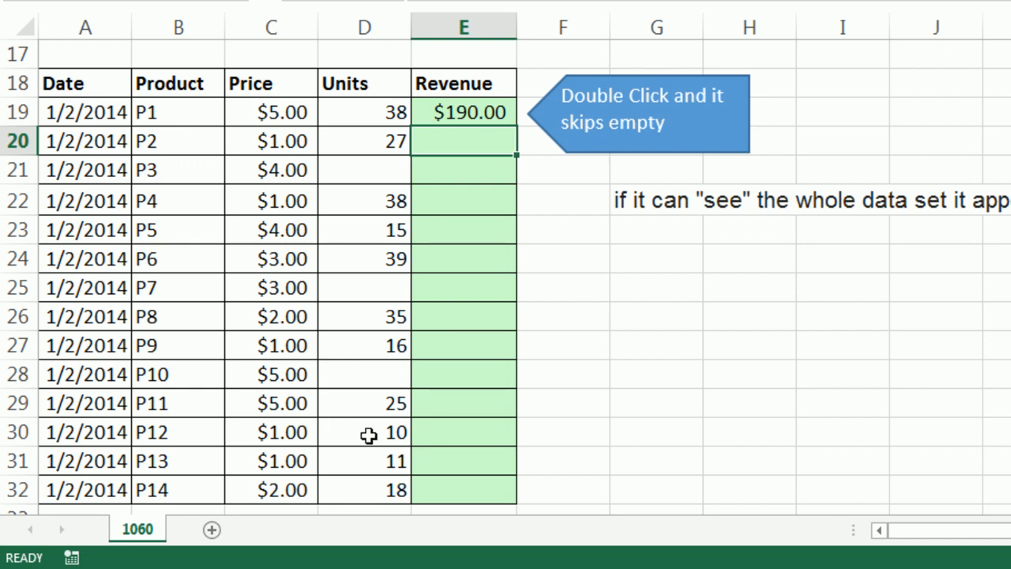
mouse_move(376, 442)
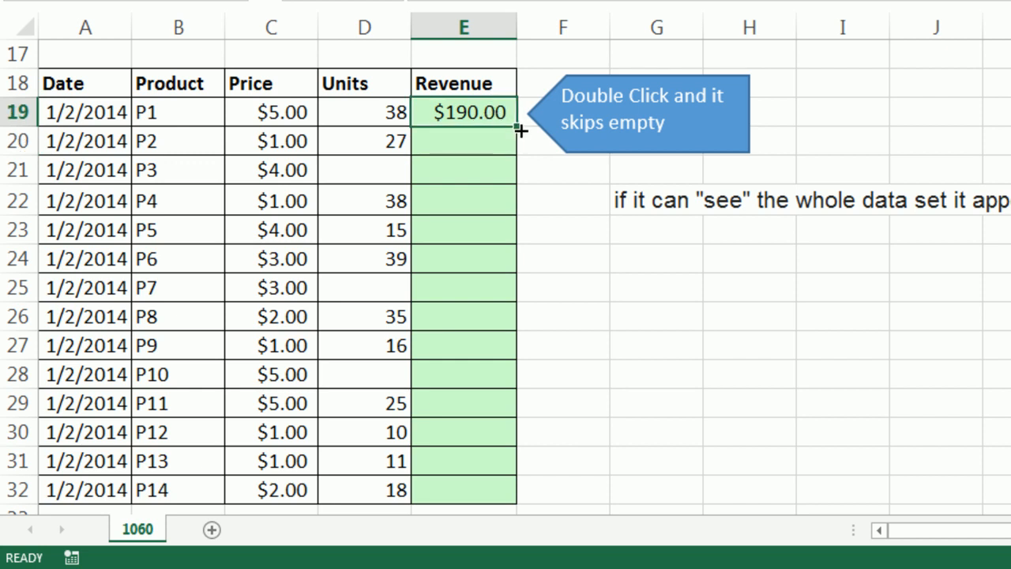
Fill the E19 revenue formula down to E32, giving $0.00 where Units are blank.
double_click(520, 129)
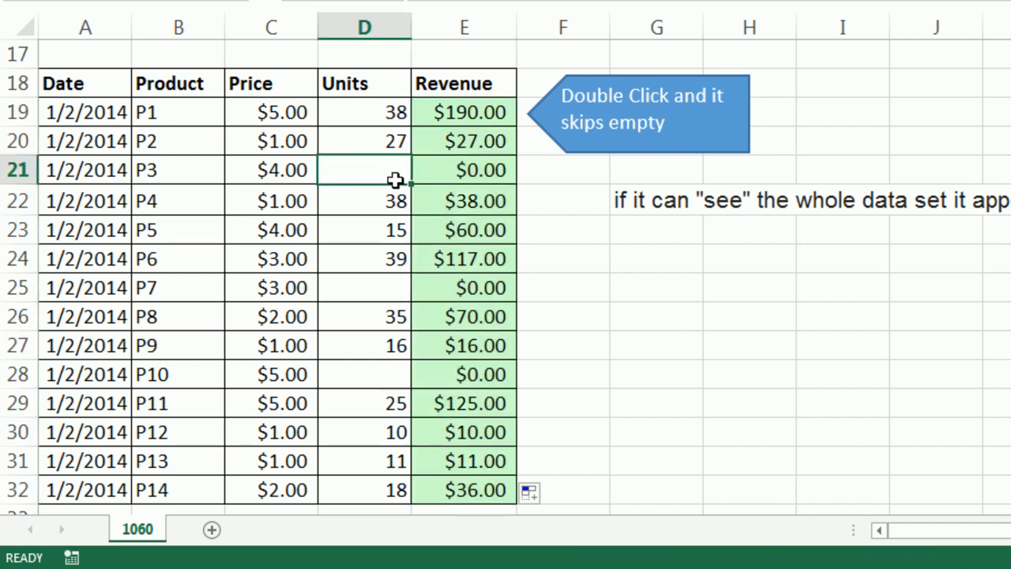
mouse_move(666, 241)
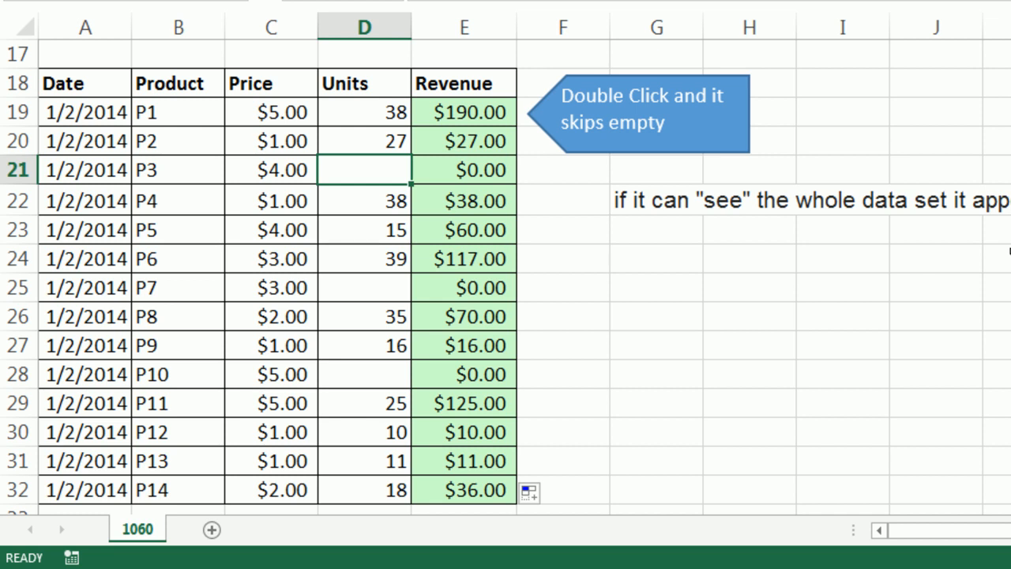
mouse_move(357, 90)
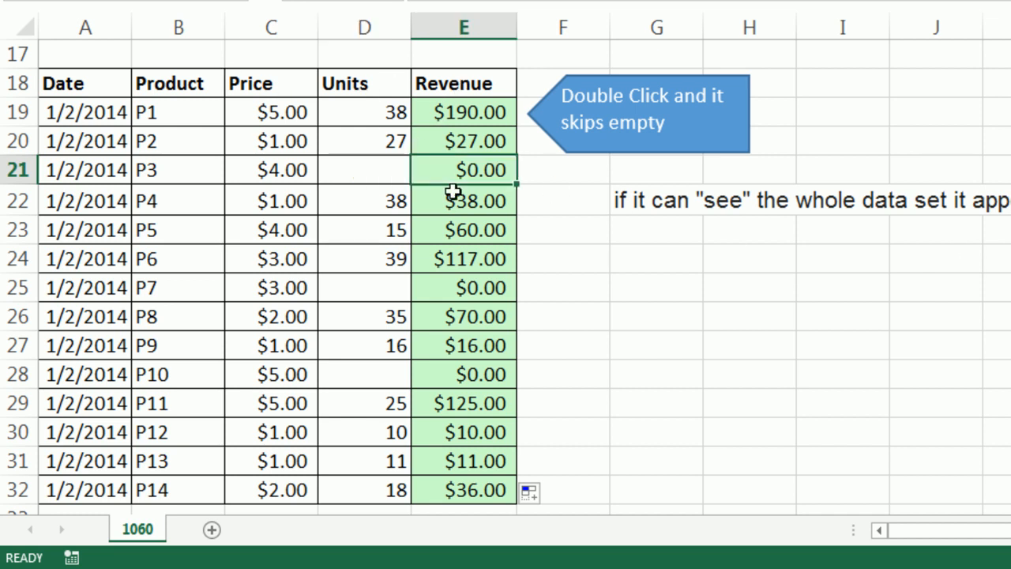
mouse_move(642, 338)
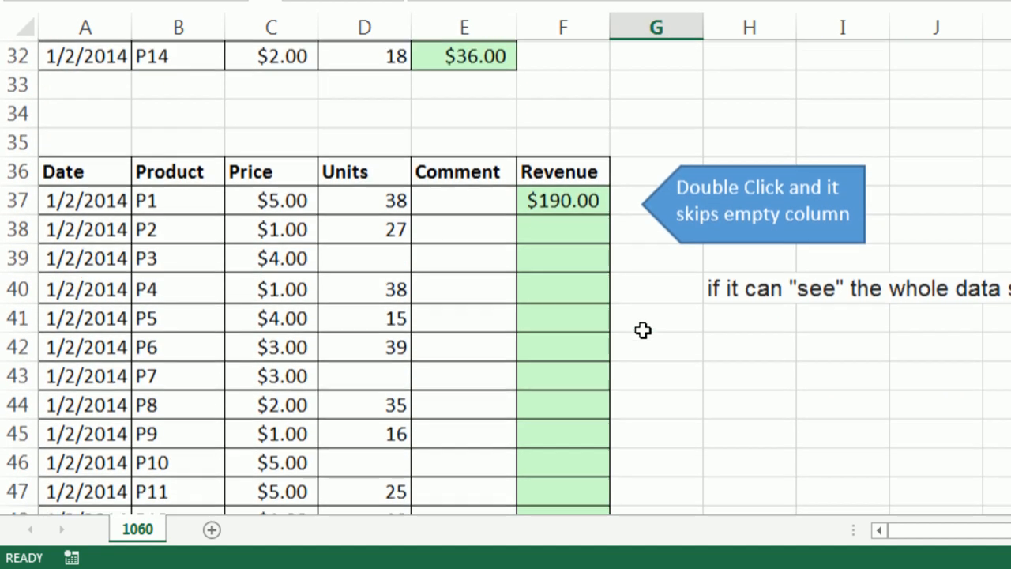
Fill the F37 revenue formula down to F50 beside the empty Comment column.
scroll(down, 3)
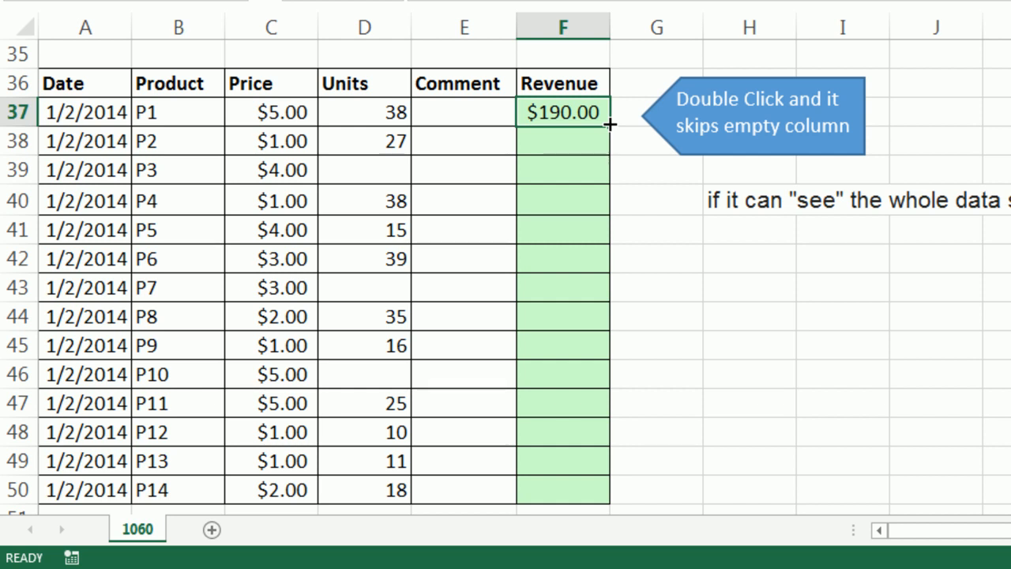
double_click(609, 124)
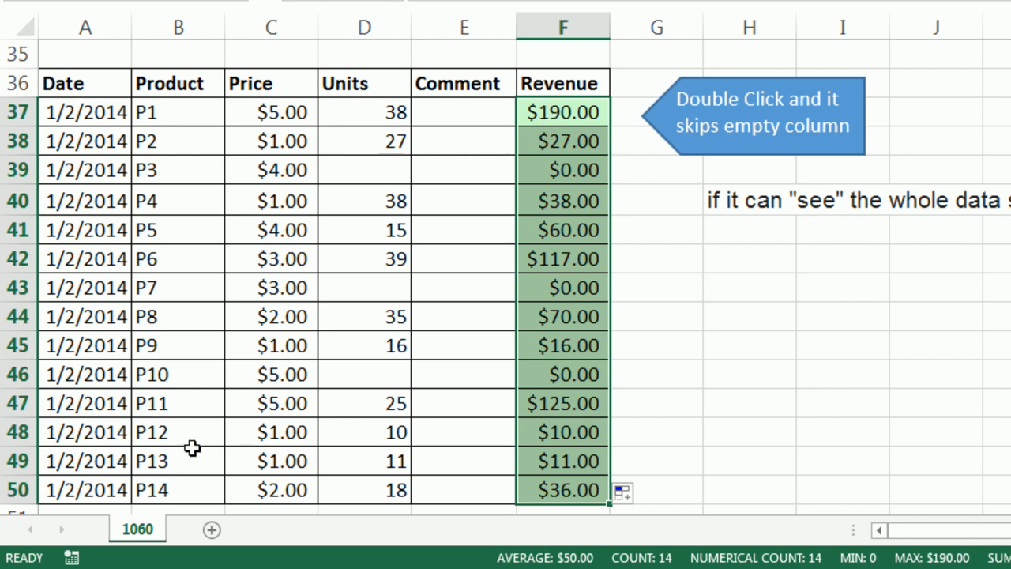
mouse_move(556, 107)
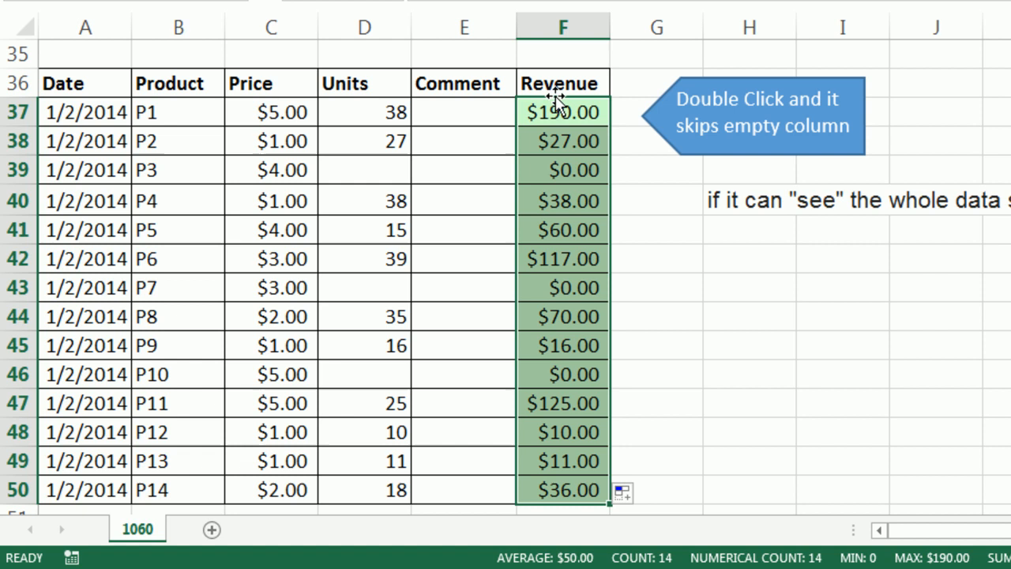